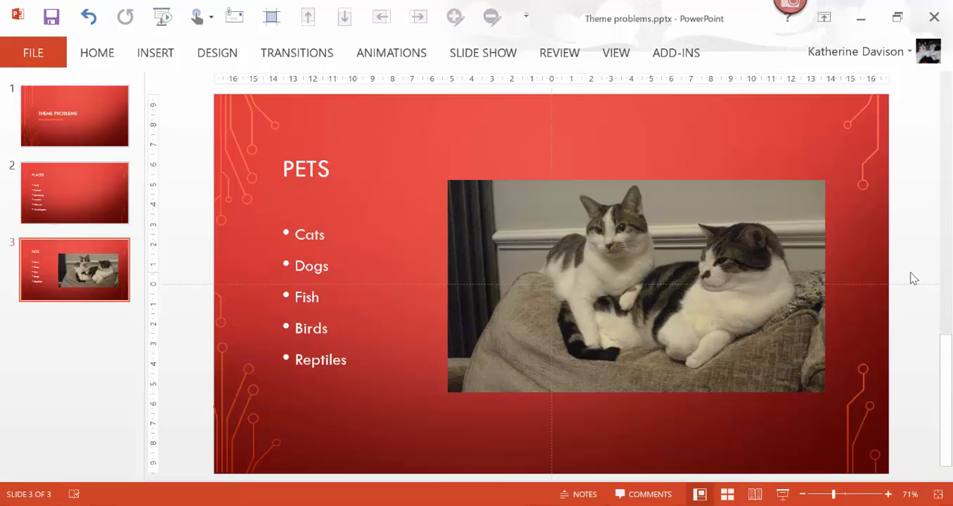
{"action": "mouse_move", "coordinate": [110, 298]}
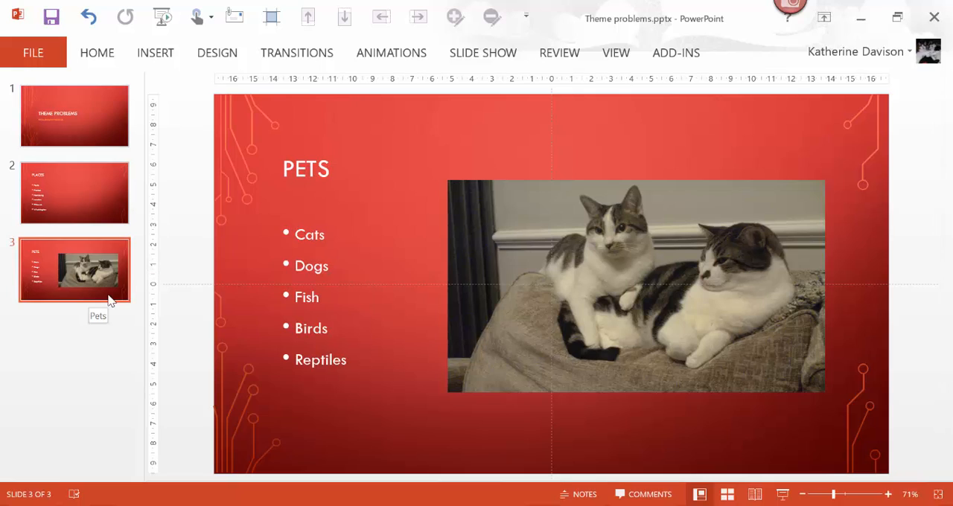
- View the file information for Theme problems, showing a size of 1.37MB
{"action": "left_click", "coordinate": [32, 52]}
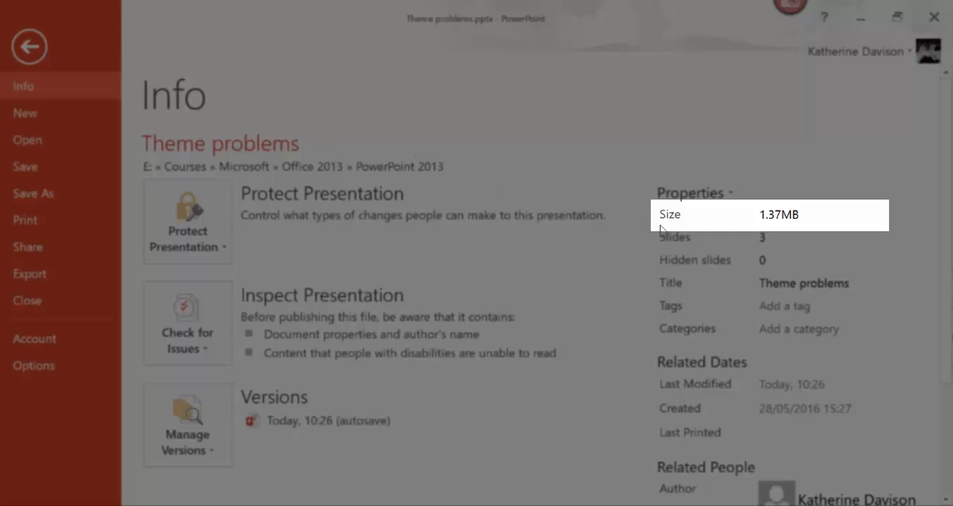
{"action": "mouse_move", "coordinate": [837, 214]}
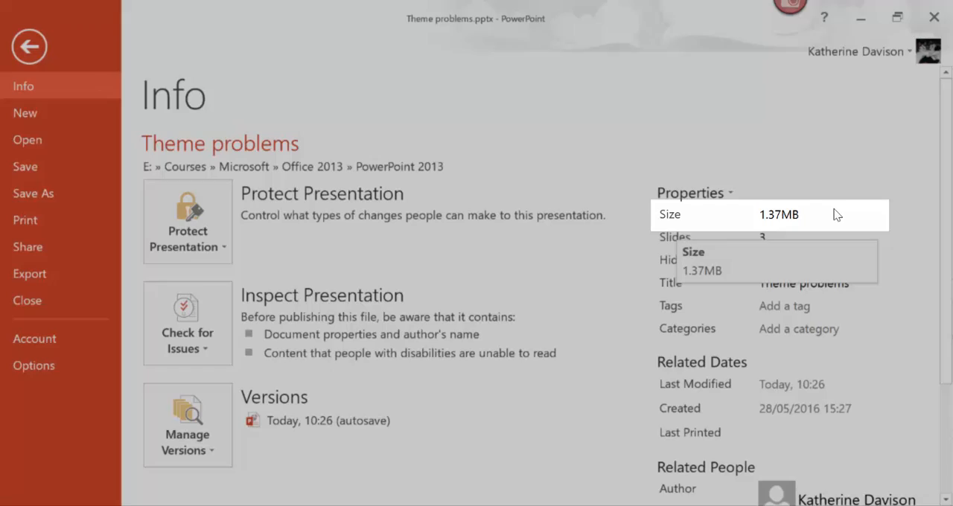
{"action": "mouse_move", "coordinate": [248, 63]}
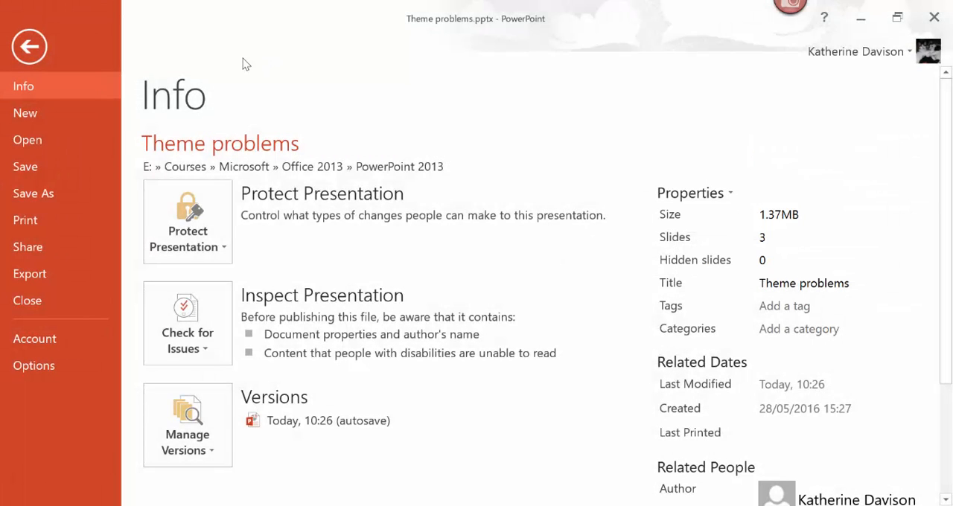
- Leave the file information page and go to slide 2, Places
{"action": "left_click", "coordinate": [29, 46]}
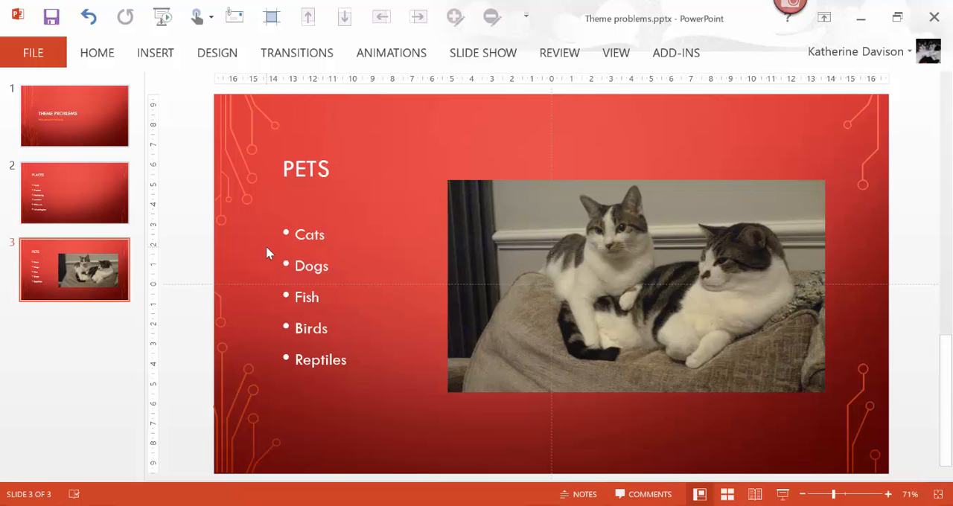
{"action": "left_click", "coordinate": [74, 192]}
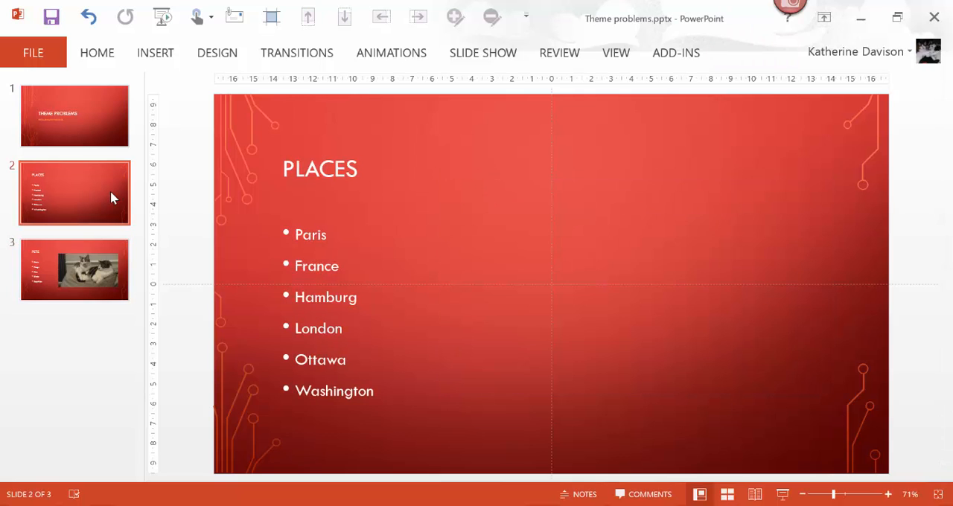
- Paste the cats photo onto the Places slide, save, and confirm the size grew to 2.28MB
{"action": "left_click", "coordinate": [688, 320]}
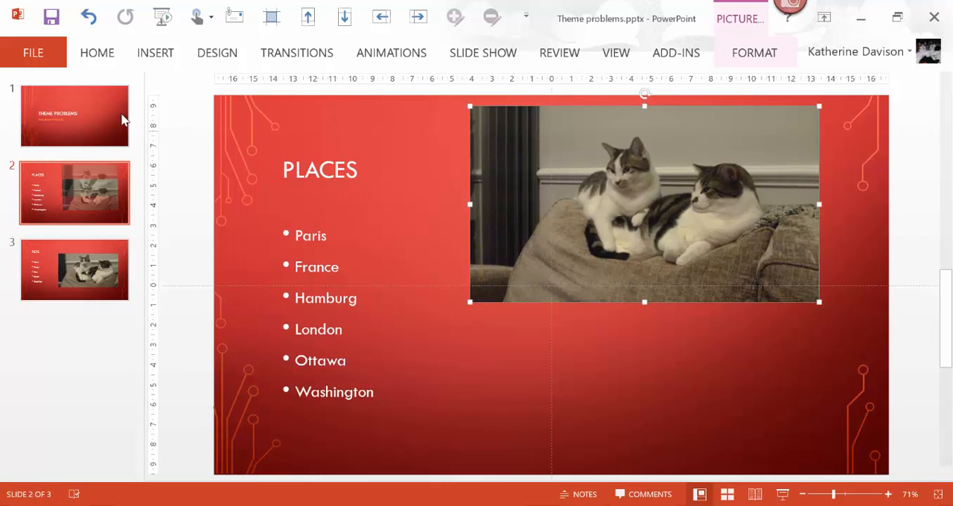
{"action": "left_click", "coordinate": [33, 52]}
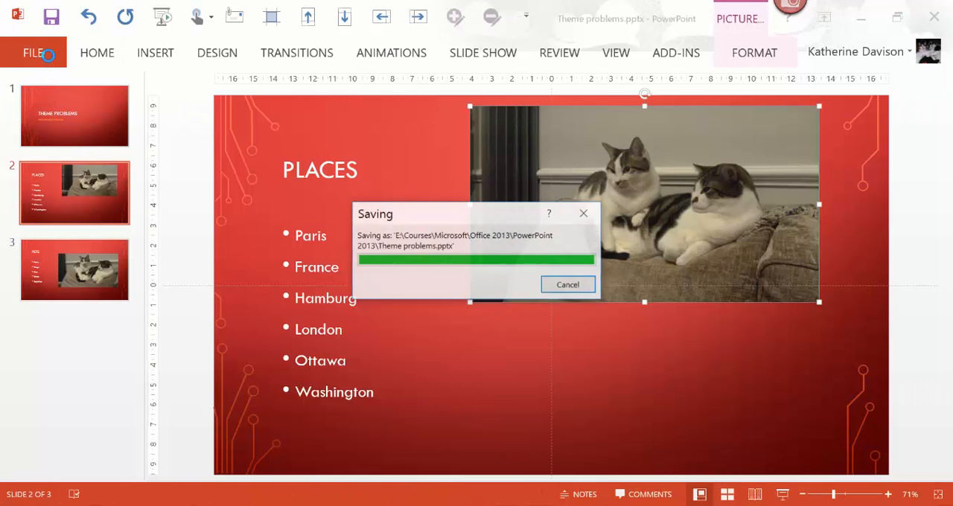
{"action": "left_click", "coordinate": [33, 52]}
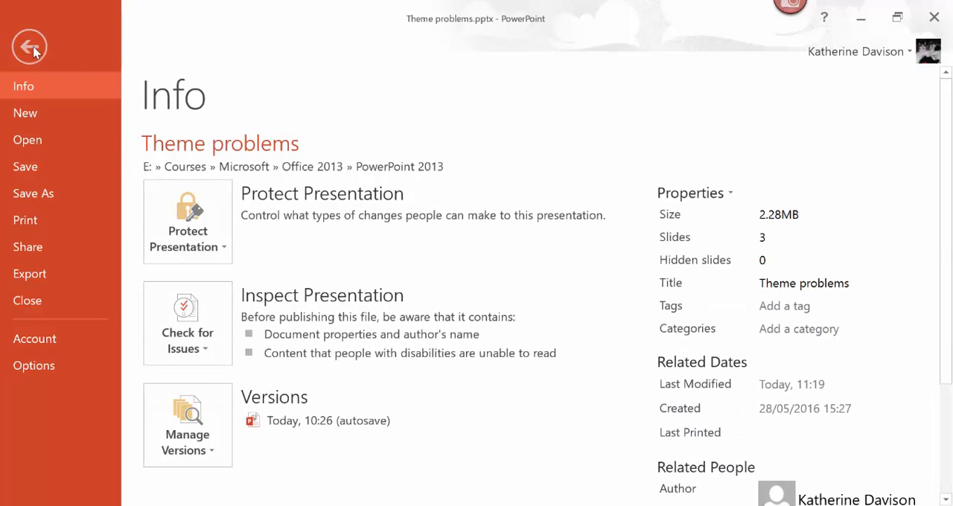
{"action": "left_click", "coordinate": [30, 46]}
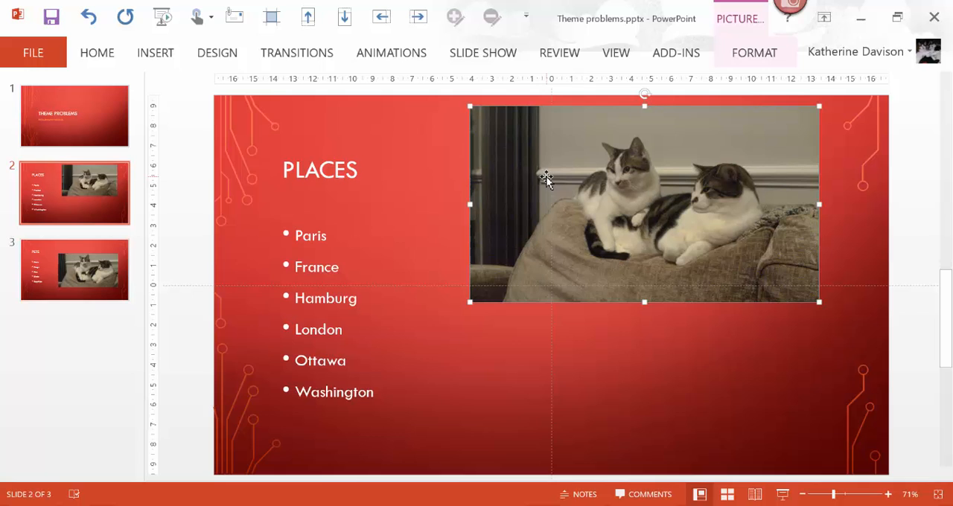
{"action": "mouse_move", "coordinate": [578, 211]}
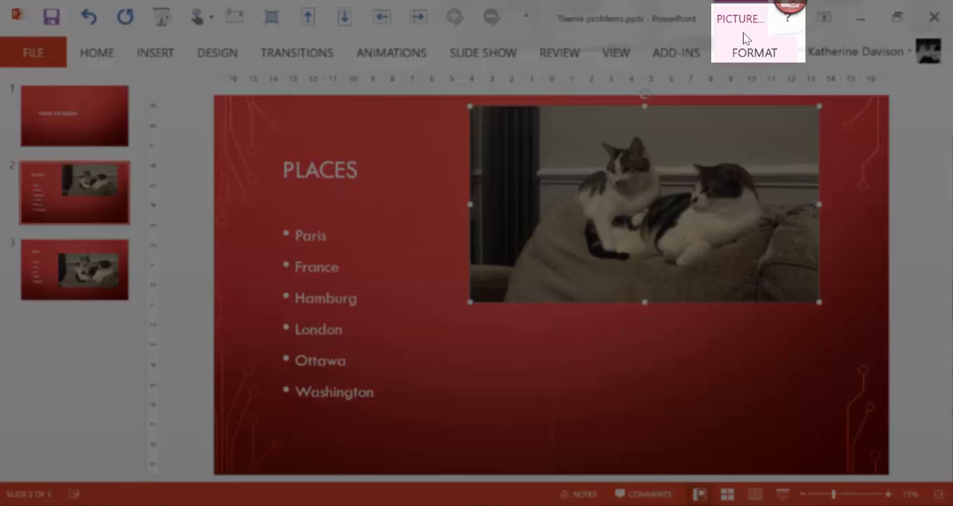
- Bring up the Compress Pictures options for the cats photo on slide 2
{"action": "left_click", "coordinate": [753, 52]}
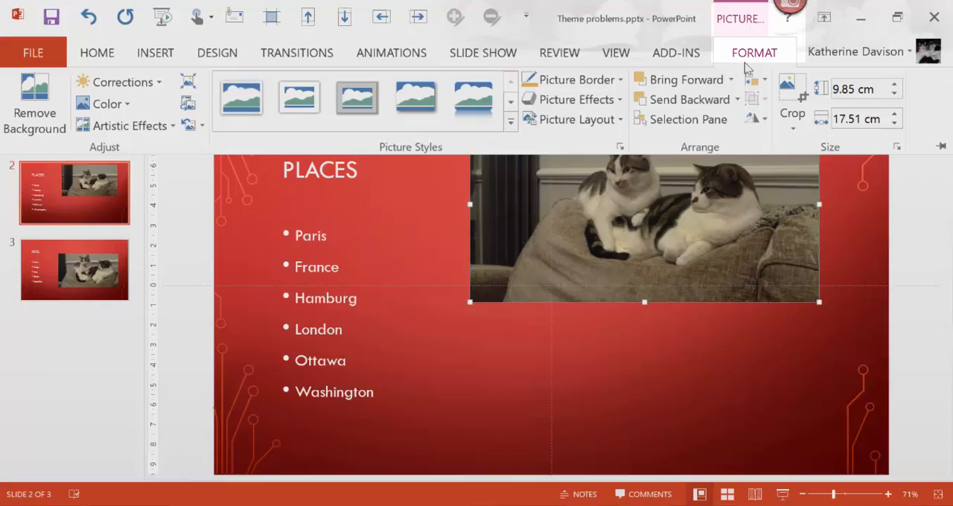
{"action": "left_click", "coordinate": [471, 98]}
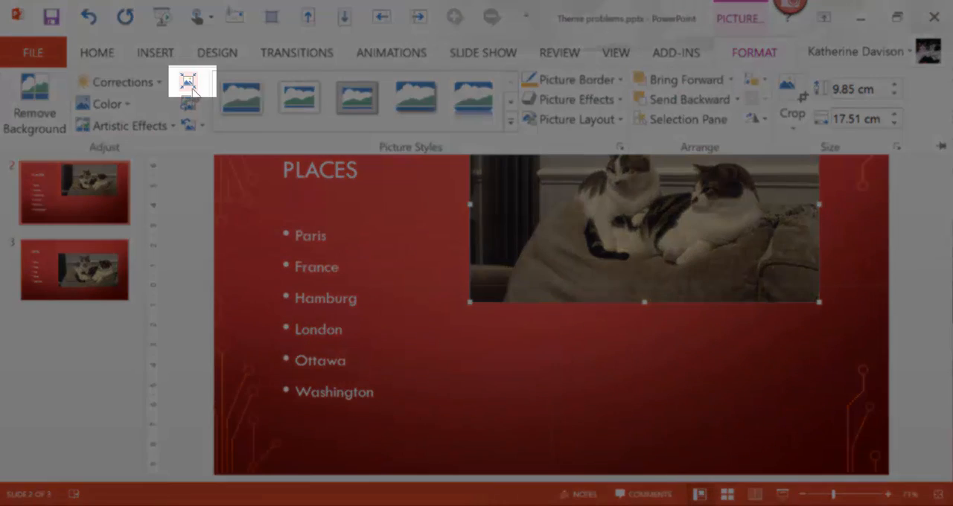
{"action": "mouse_move", "coordinate": [191, 82]}
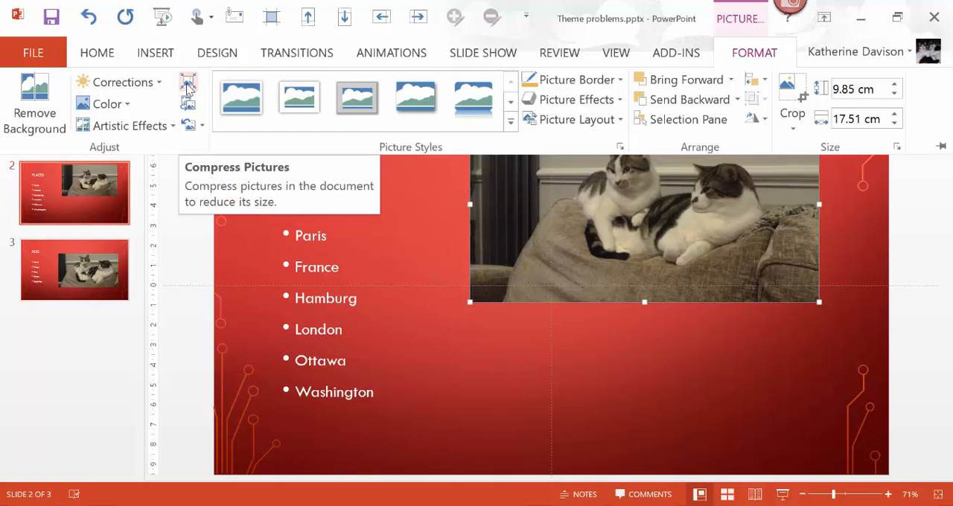
{"action": "left_click", "coordinate": [188, 82]}
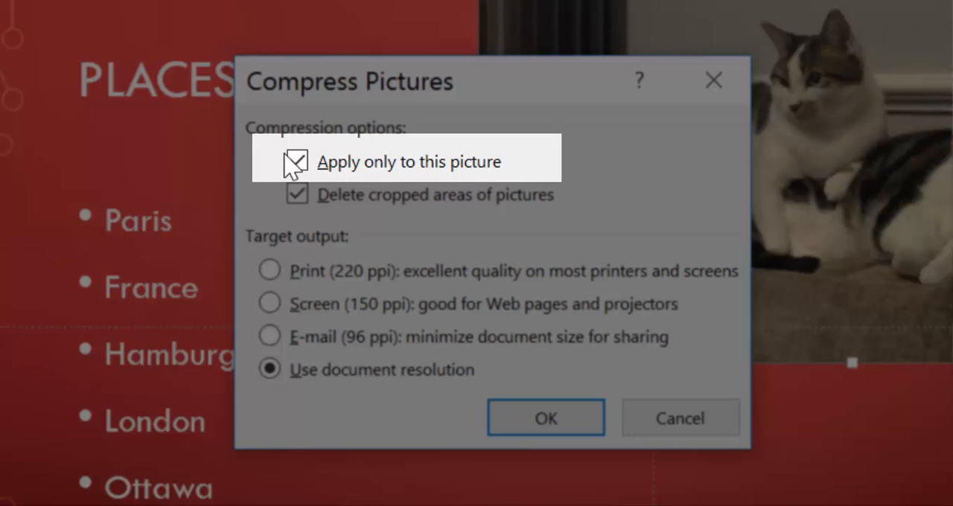
- Compress all pictures in the presentation to Print (220 ppi) quality
{"action": "left_click", "coordinate": [298, 160]}
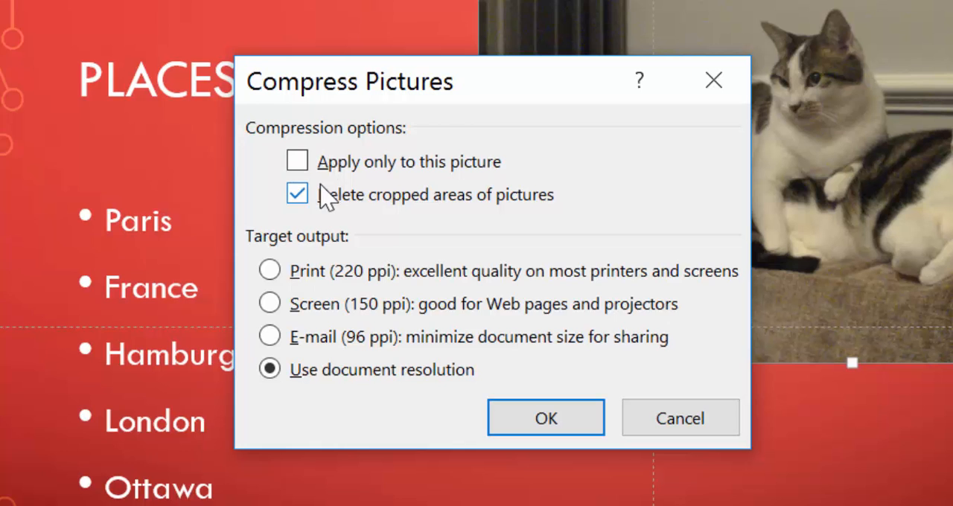
{"action": "mouse_move", "coordinate": [310, 221]}
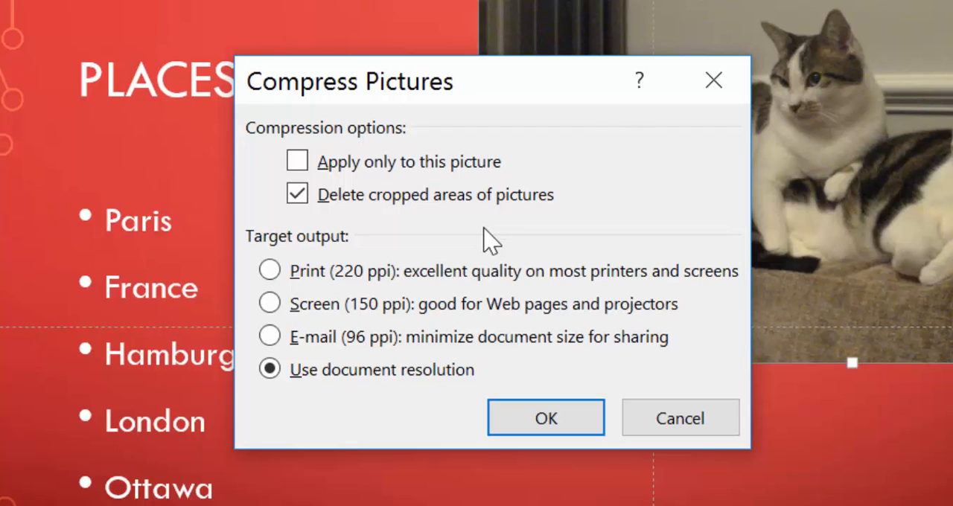
{"action": "mouse_move", "coordinate": [493, 237]}
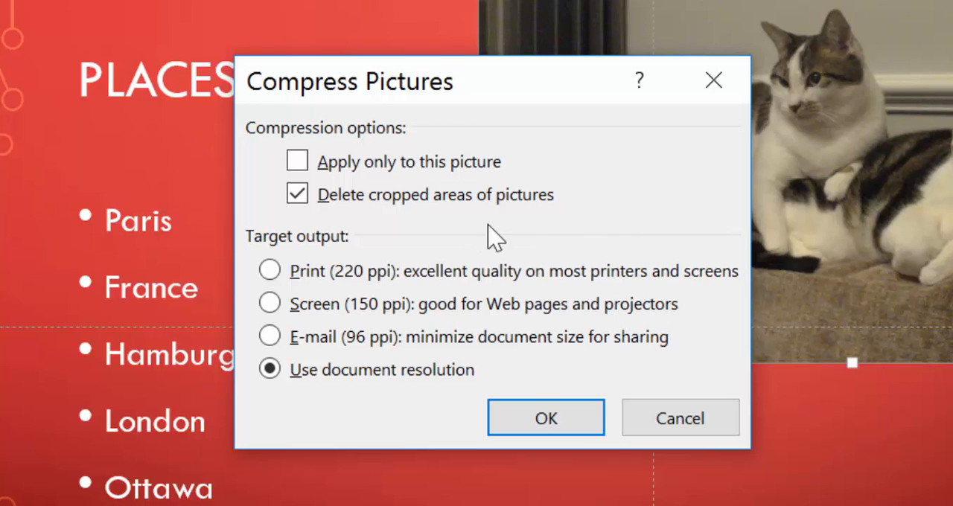
{"action": "mouse_move", "coordinate": [521, 235]}
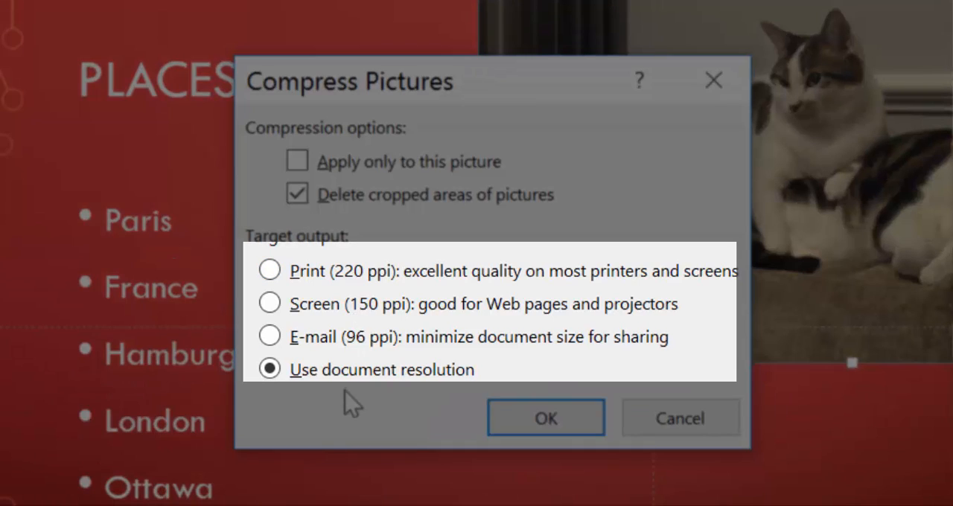
{"action": "mouse_move", "coordinate": [290, 304]}
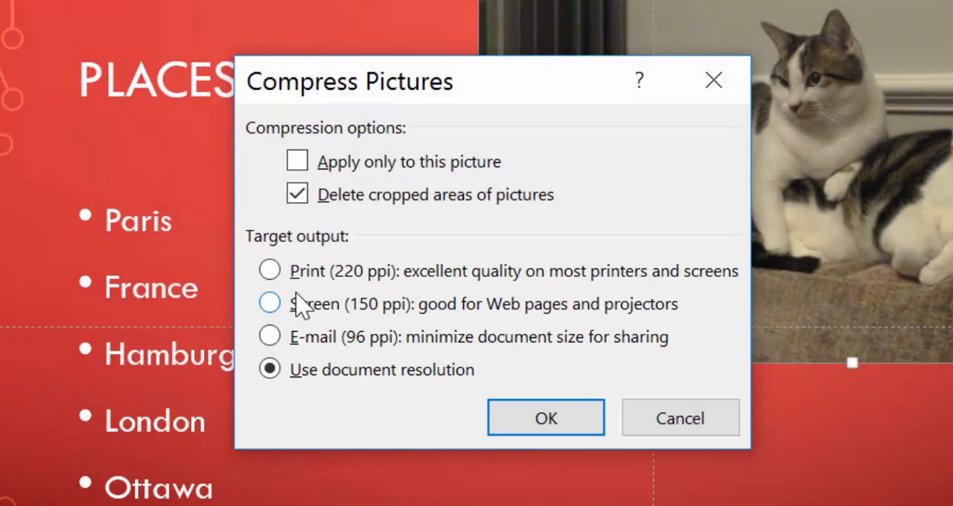
{"action": "mouse_move", "coordinate": [305, 323]}
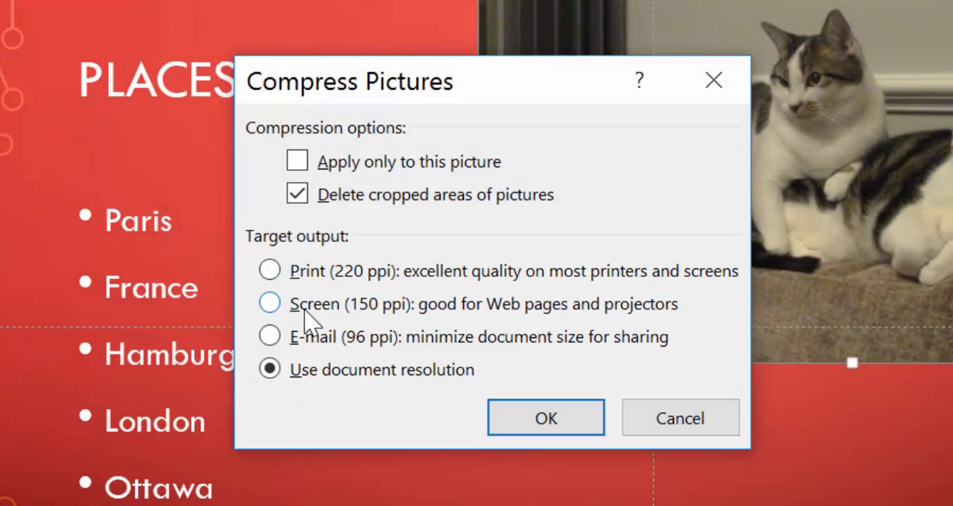
{"action": "mouse_move", "coordinate": [316, 361]}
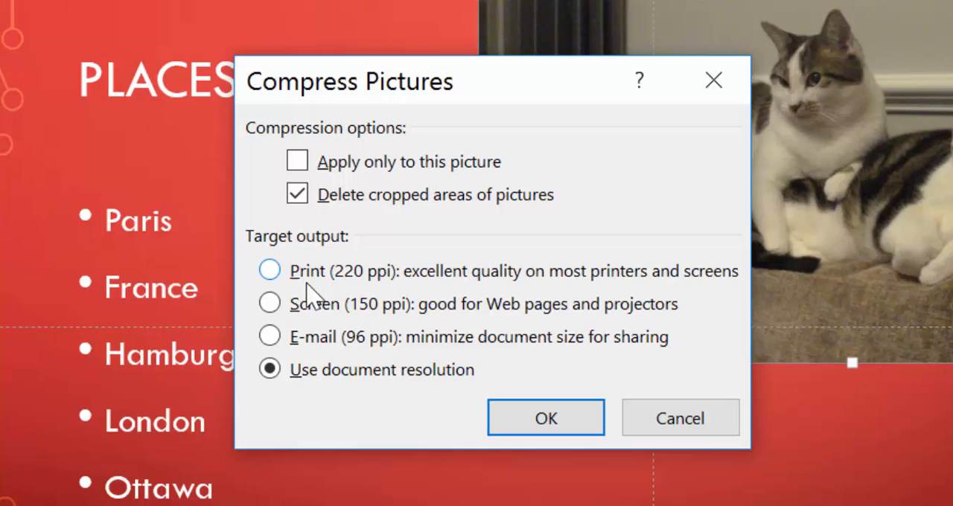
{"action": "left_click", "coordinate": [268, 270]}
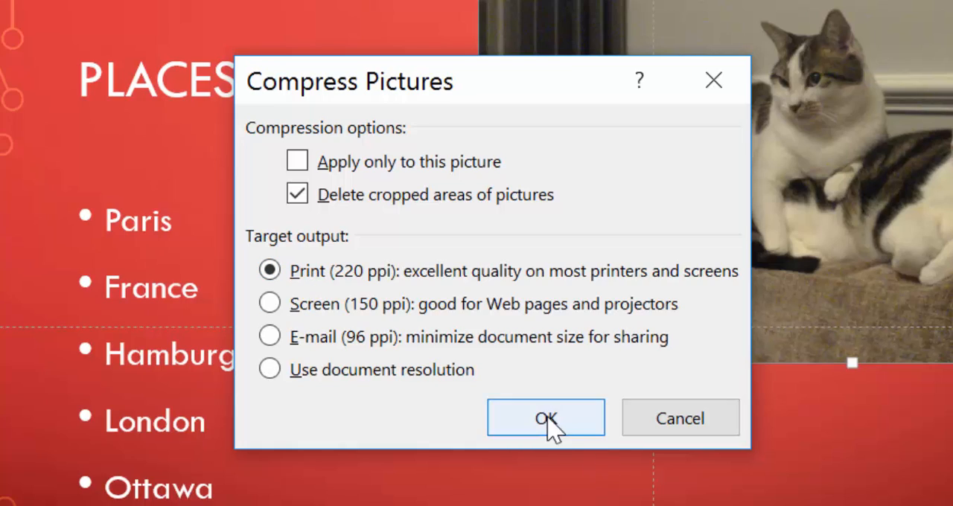
{"action": "left_click", "coordinate": [545, 417]}
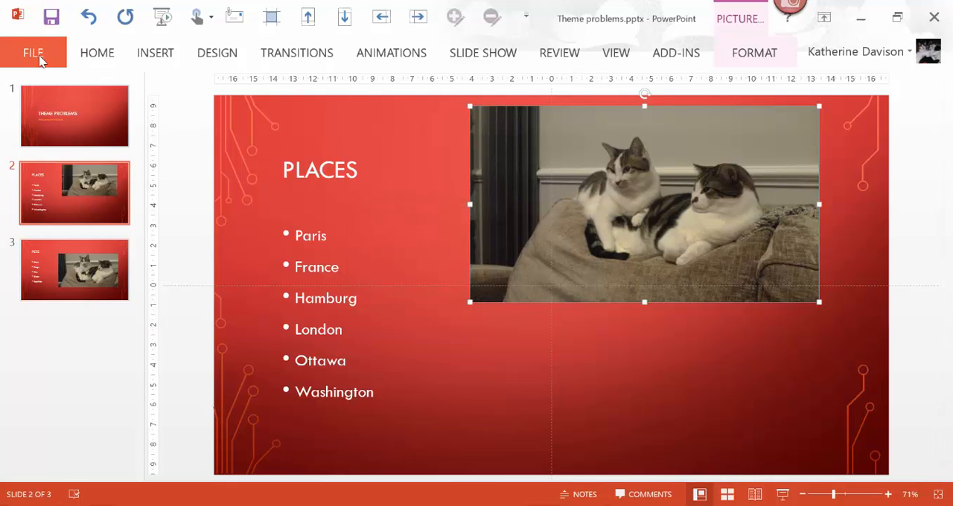
- Check the file information, now listing the size as 1.41MB
{"action": "left_click", "coordinate": [33, 54]}
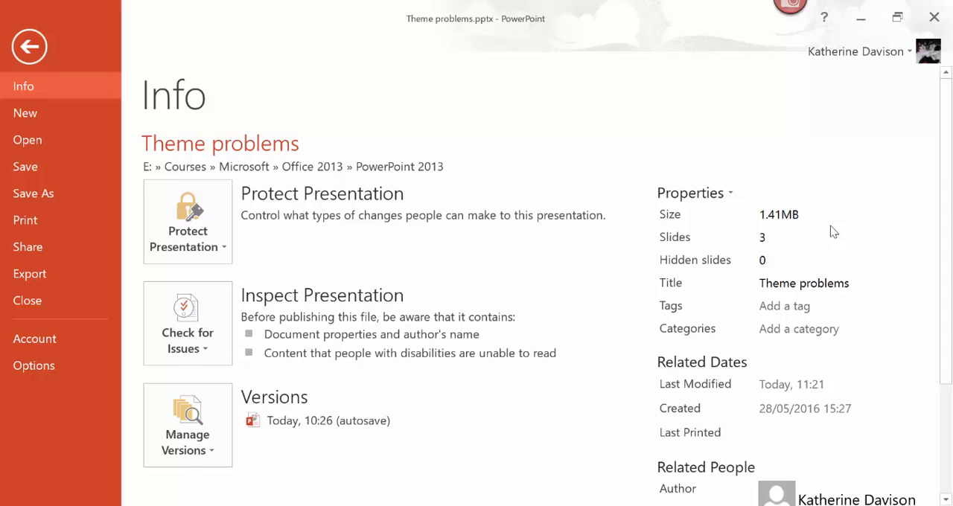
{"action": "mouse_move", "coordinate": [774, 237]}
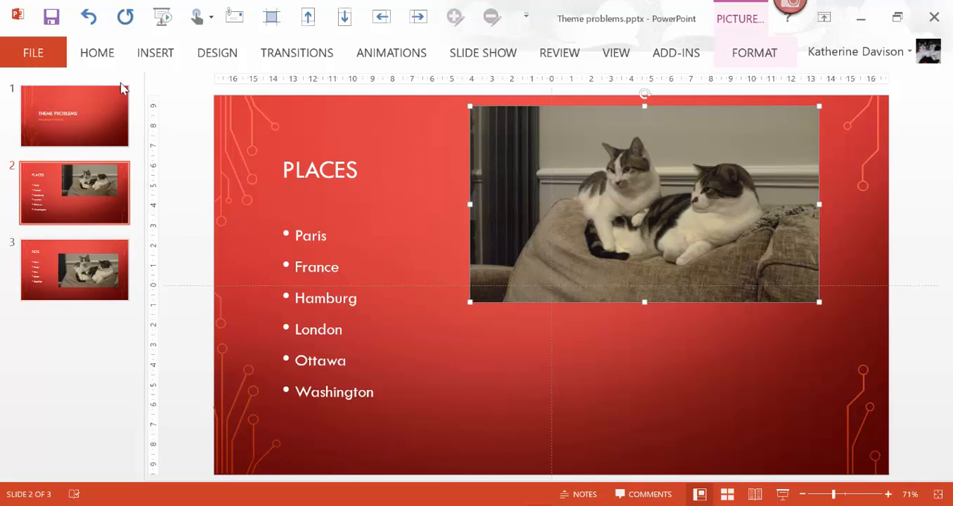
{"action": "mouse_move", "coordinate": [237, 17]}
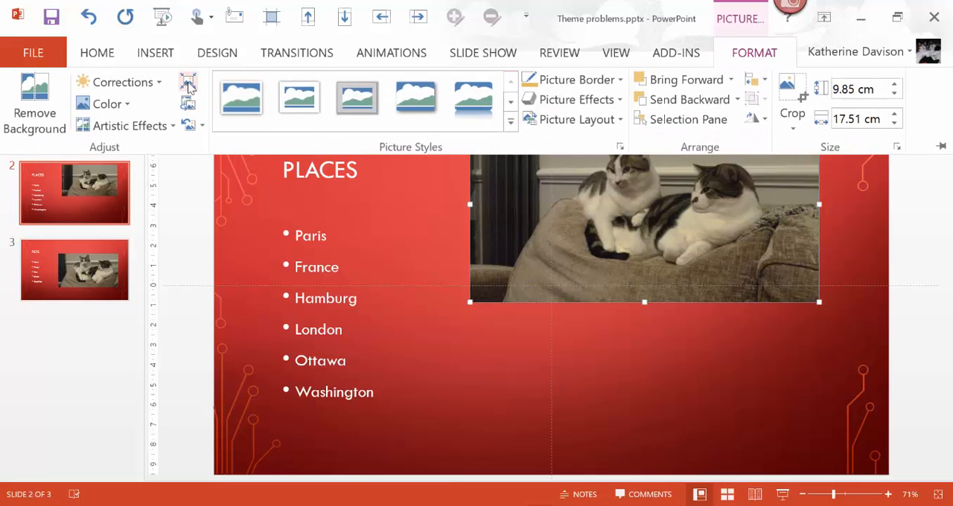
- Compress all pictures to E-mail (96 ppi) and confirm the size dropped to 529KB
{"action": "left_click", "coordinate": [188, 82]}
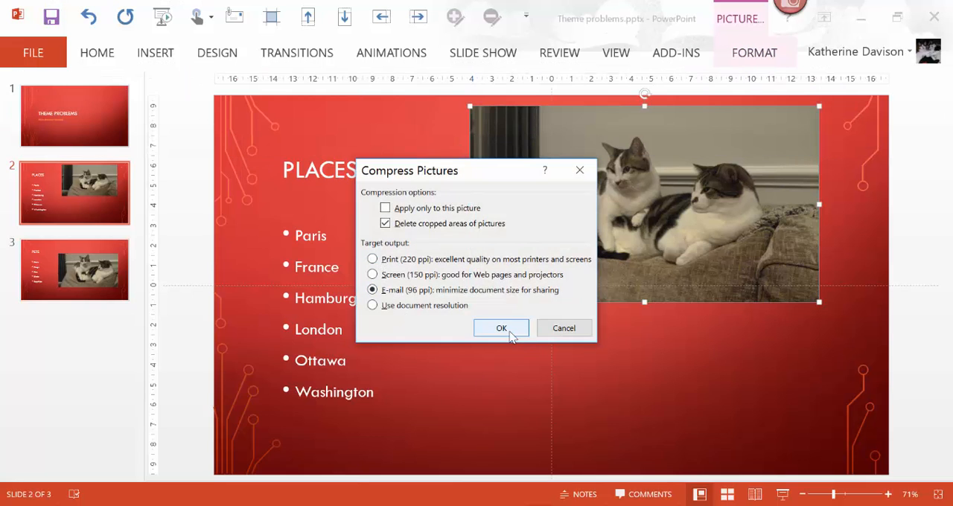
{"action": "left_click", "coordinate": [500, 328]}
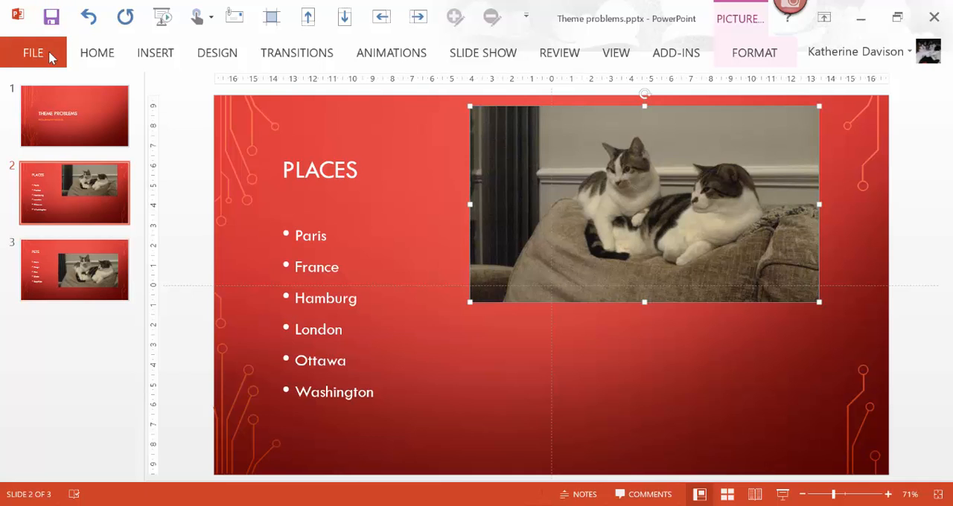
{"action": "left_click", "coordinate": [33, 52]}
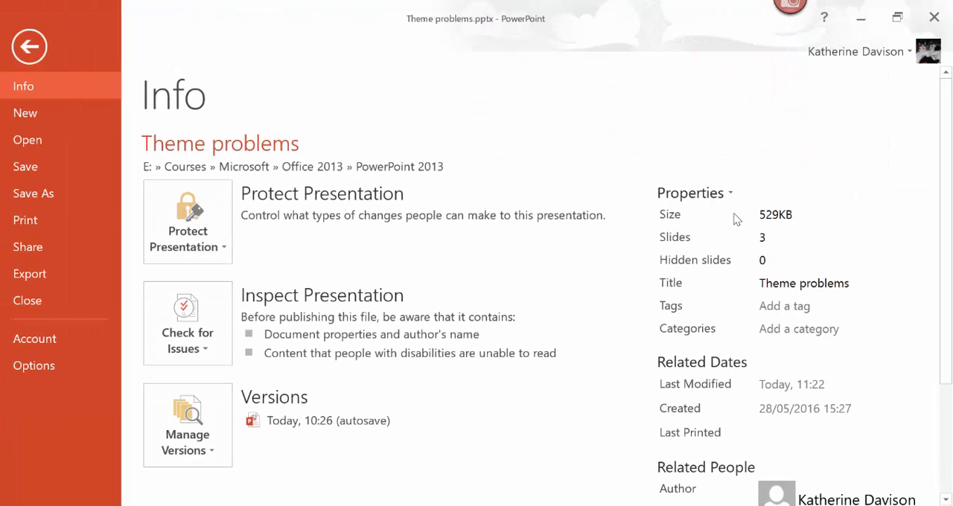
{"action": "mouse_move", "coordinate": [357, 122]}
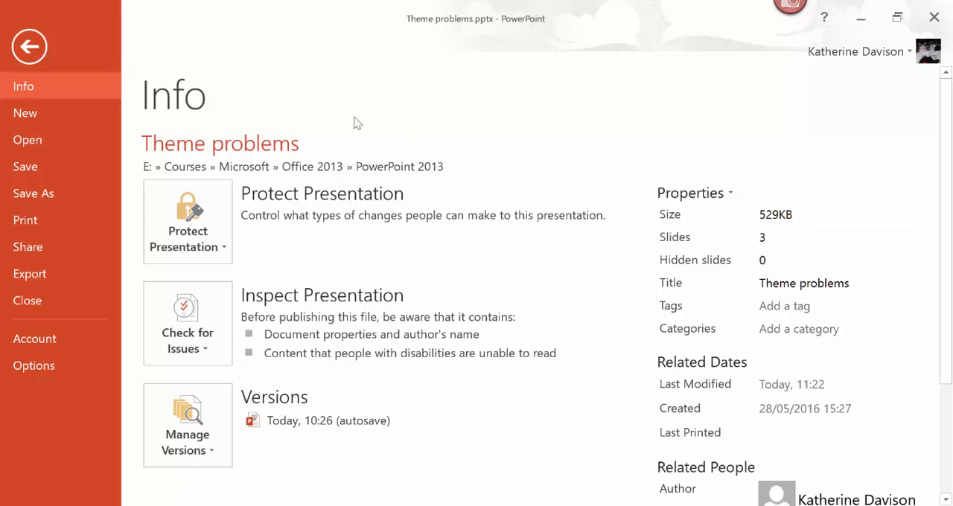
{"action": "left_click", "coordinate": [28, 46]}
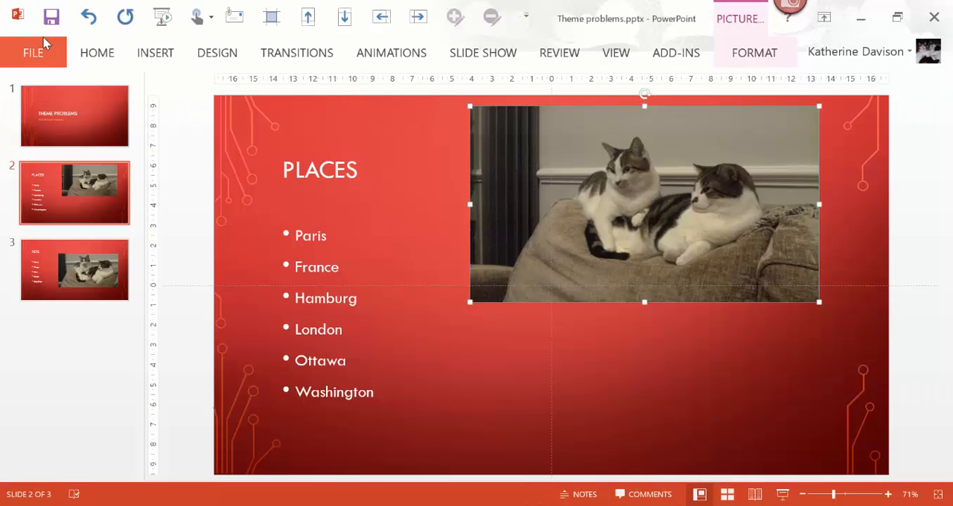